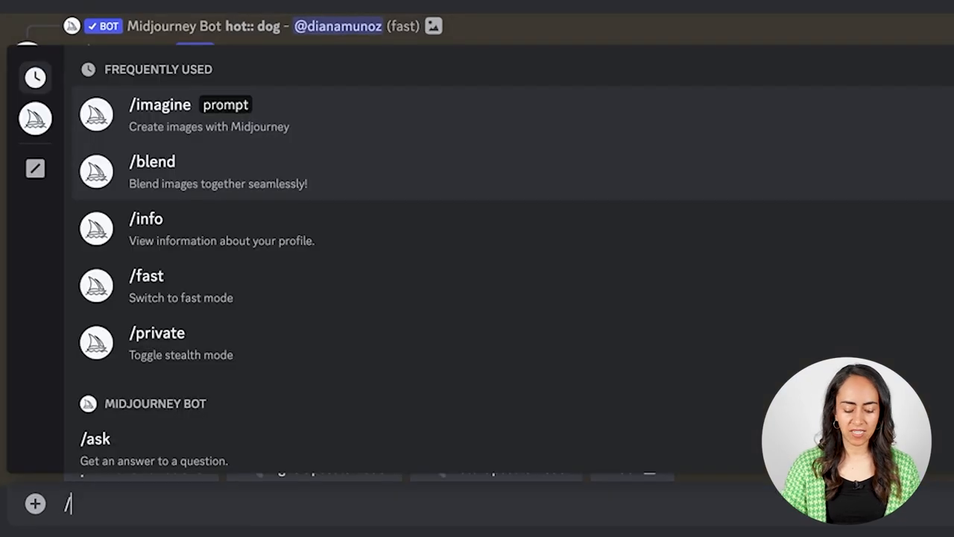
- Start a /blend command and reveal its optional settings, adding a third image slot
text(blend)
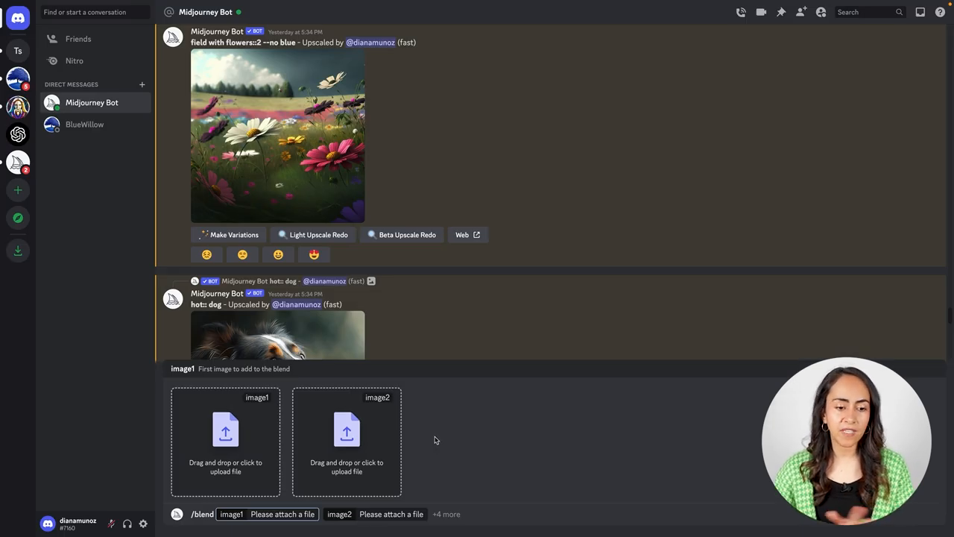
mouse_move(442, 417)
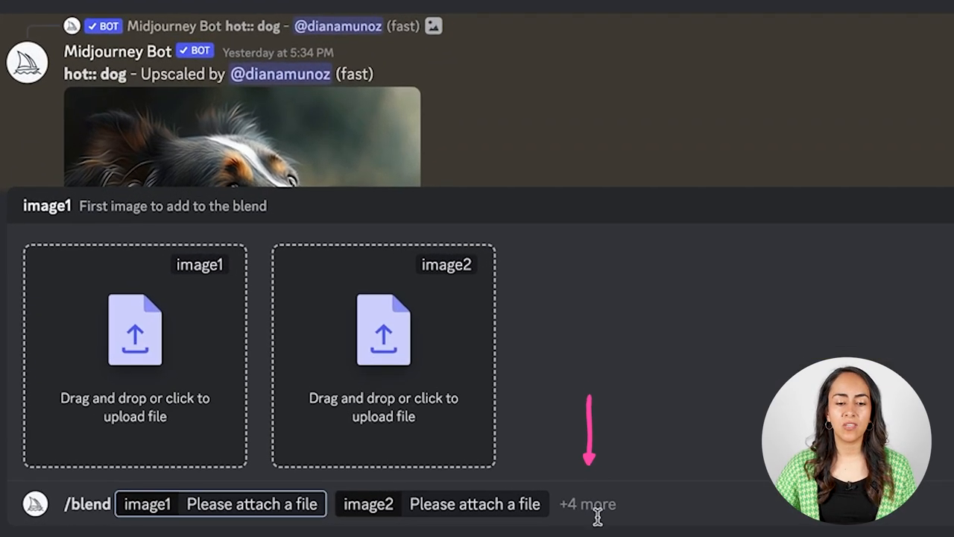
click(584, 504)
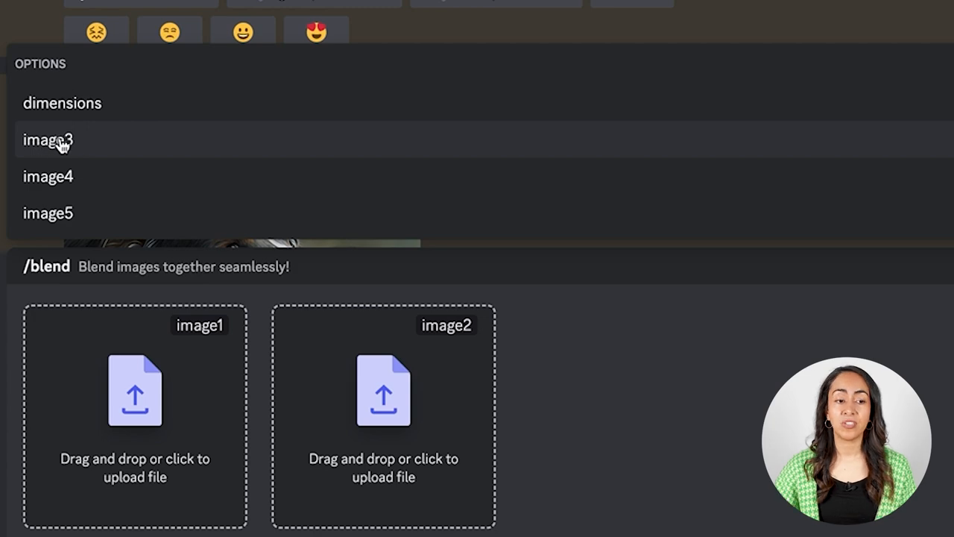
click(48, 140)
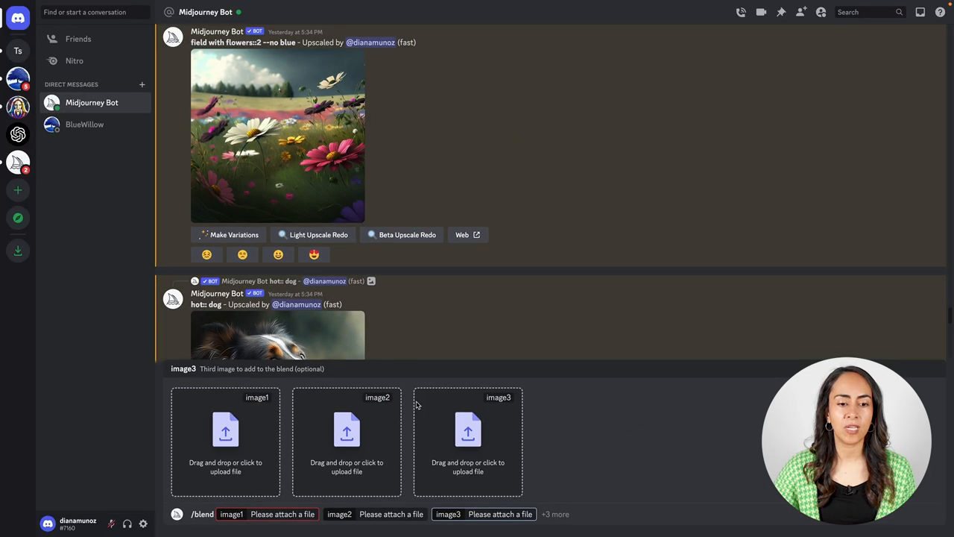
mouse_move(570, 462)
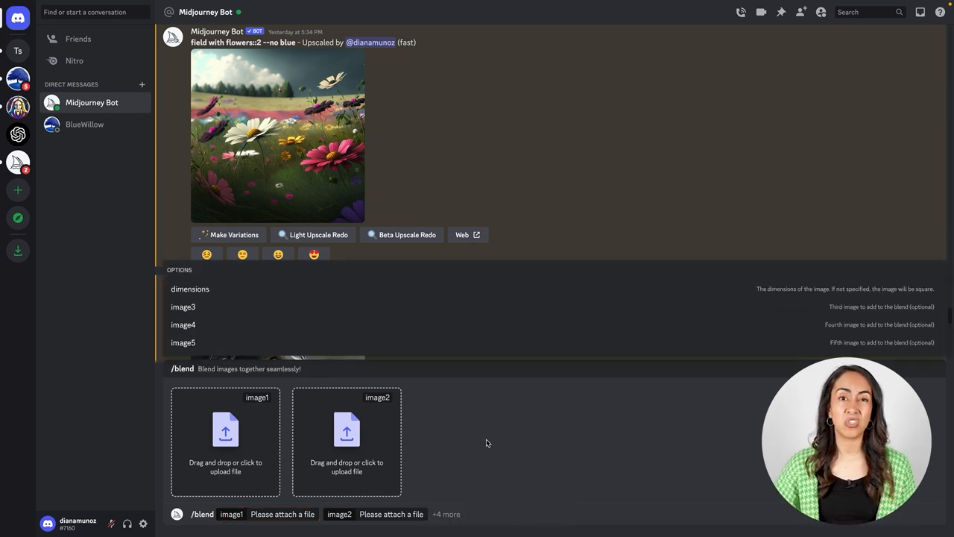
mouse_move(234, 450)
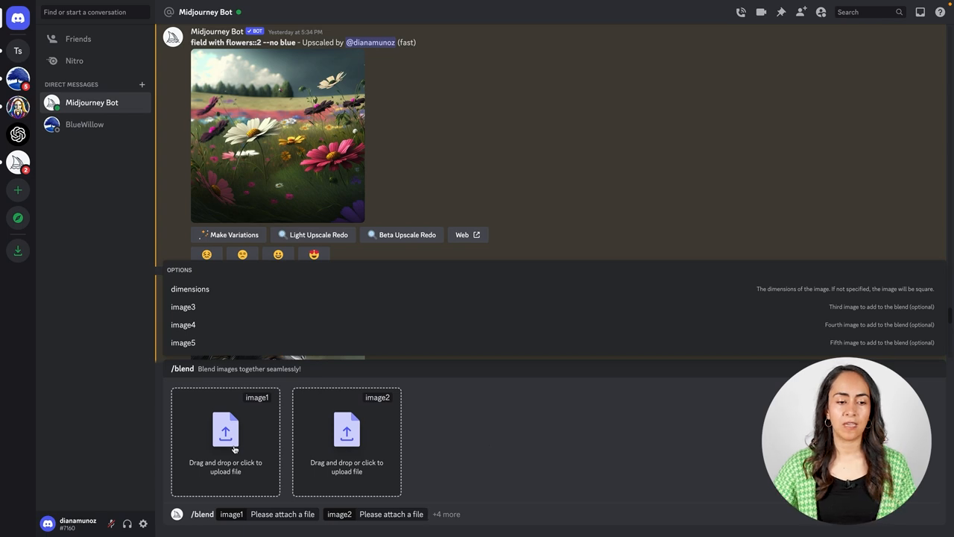
- Attach the dog PNG as image1 and the flower field PNG as image2, then send the blend
click(225, 440)
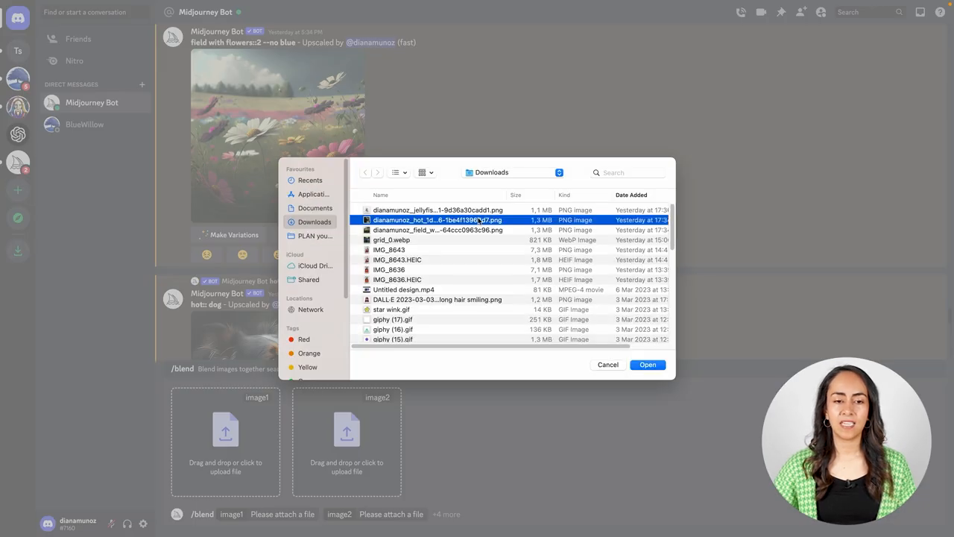
click(648, 364)
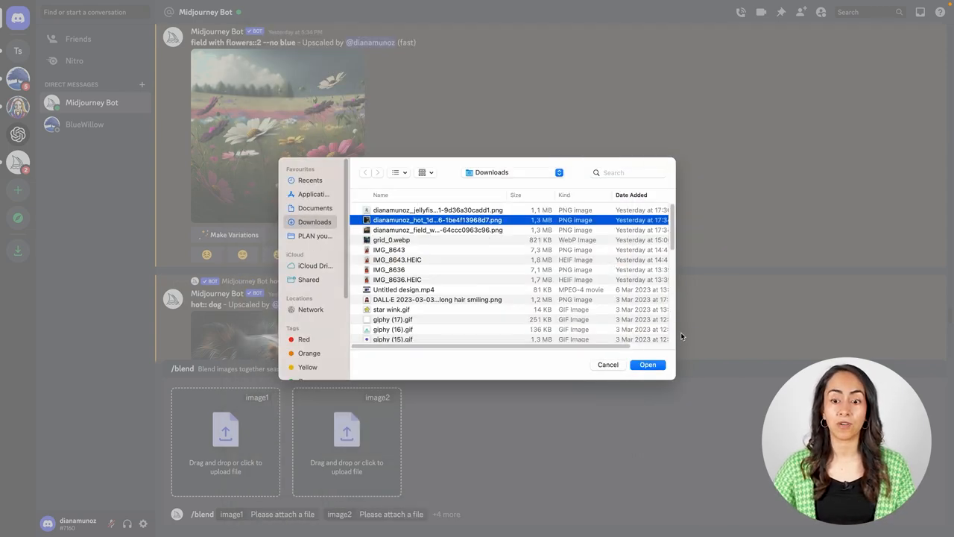
click(647, 364)
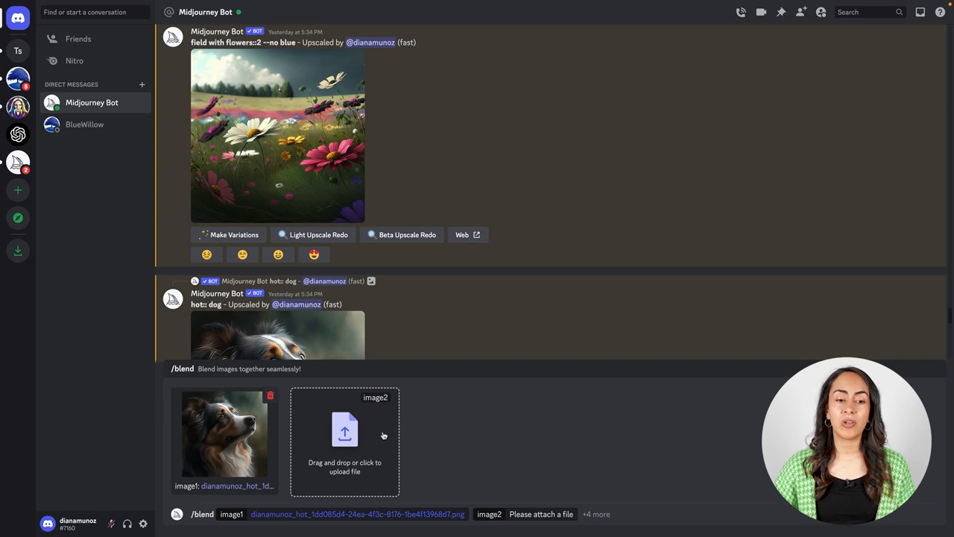
click(345, 439)
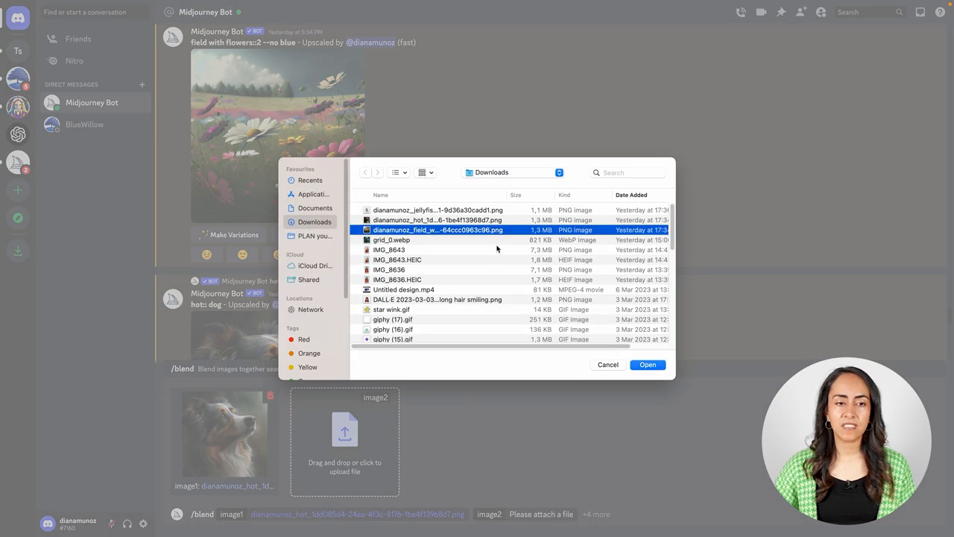
click(647, 364)
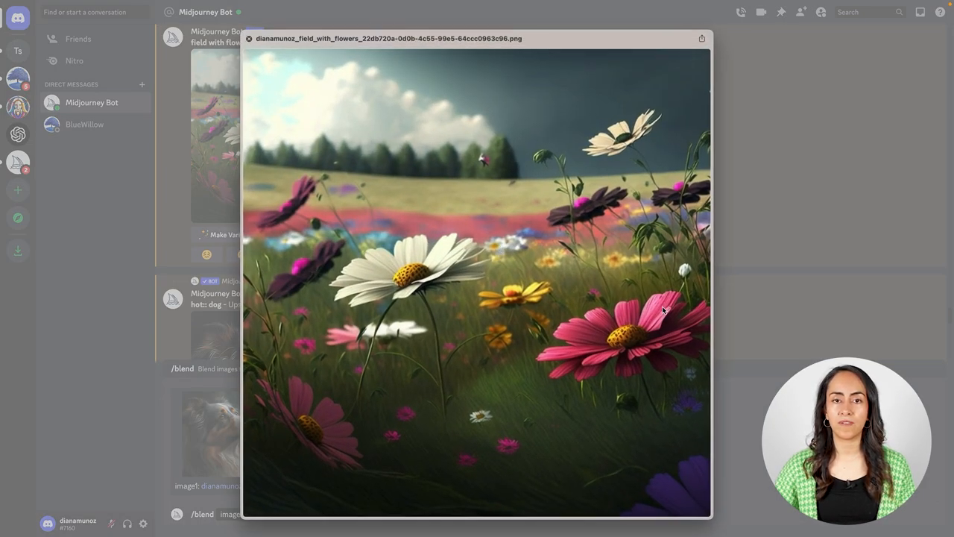
click(247, 39)
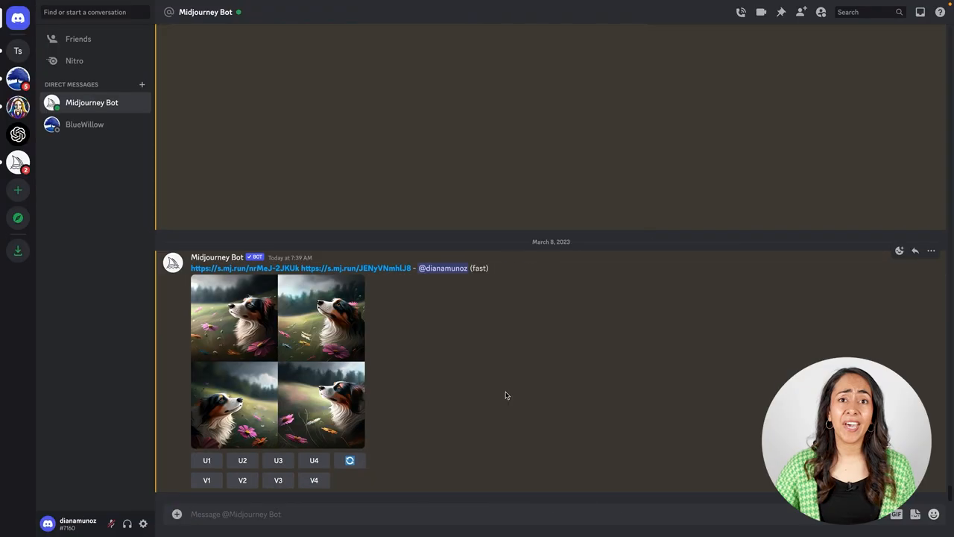
mouse_move(492, 387)
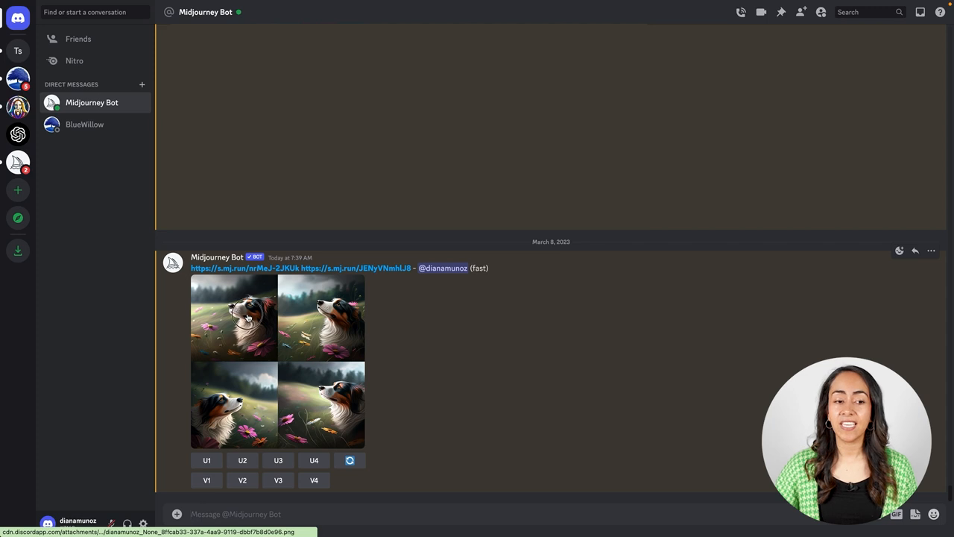
click(236, 320)
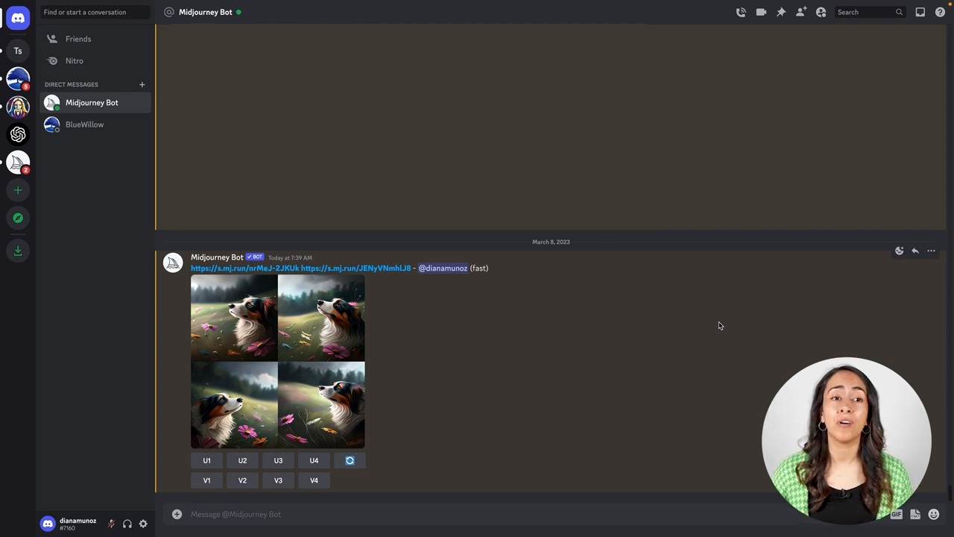
text(/blend image1 image2)
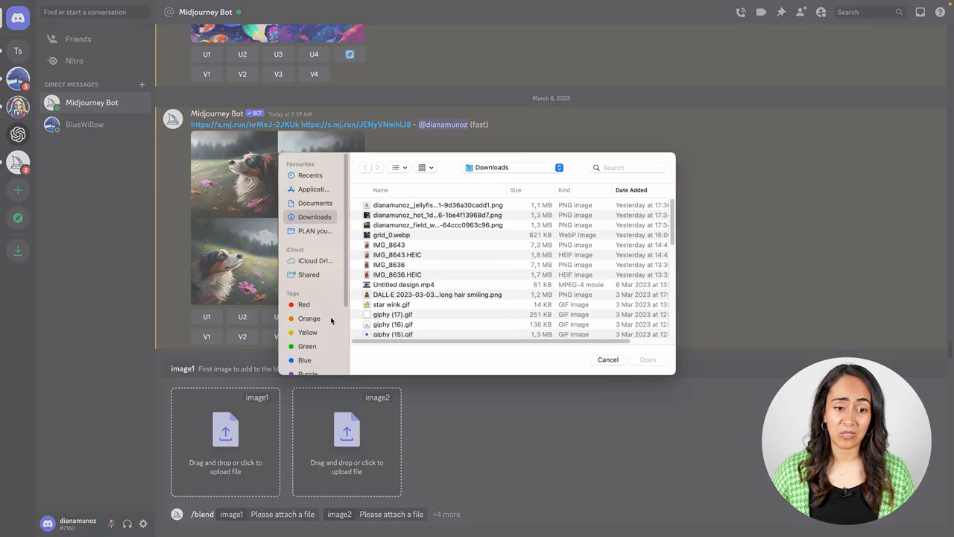
- Pick an image file from Downloads to attach to the blend
click(389, 245)
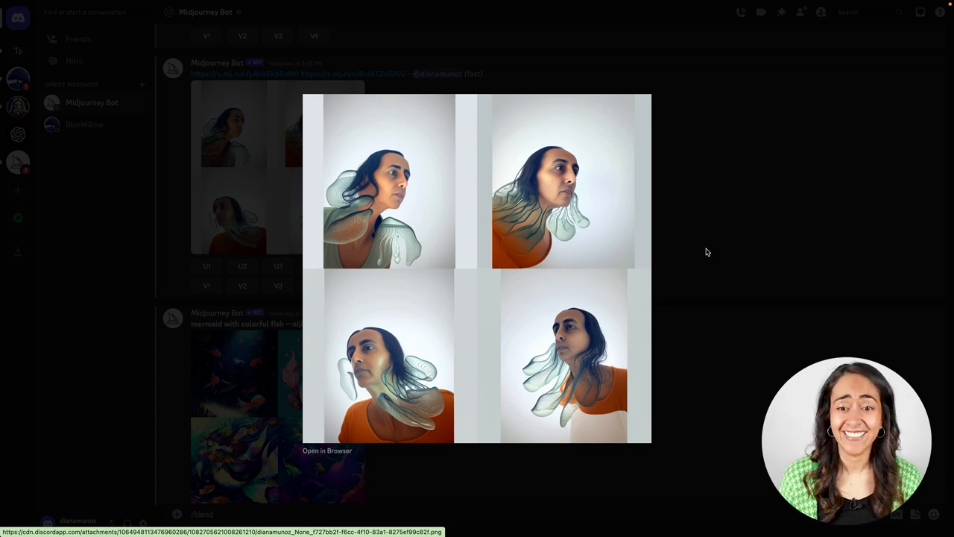
- Send an /imagine prompt reading 'dragon, fly' to generate dragonfly images
text(/)
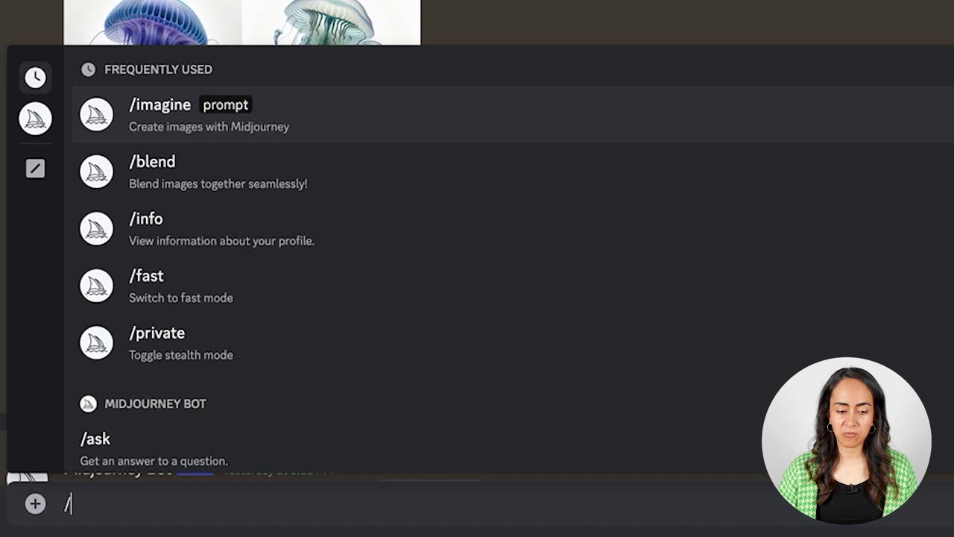
text(imagine prompt dra)
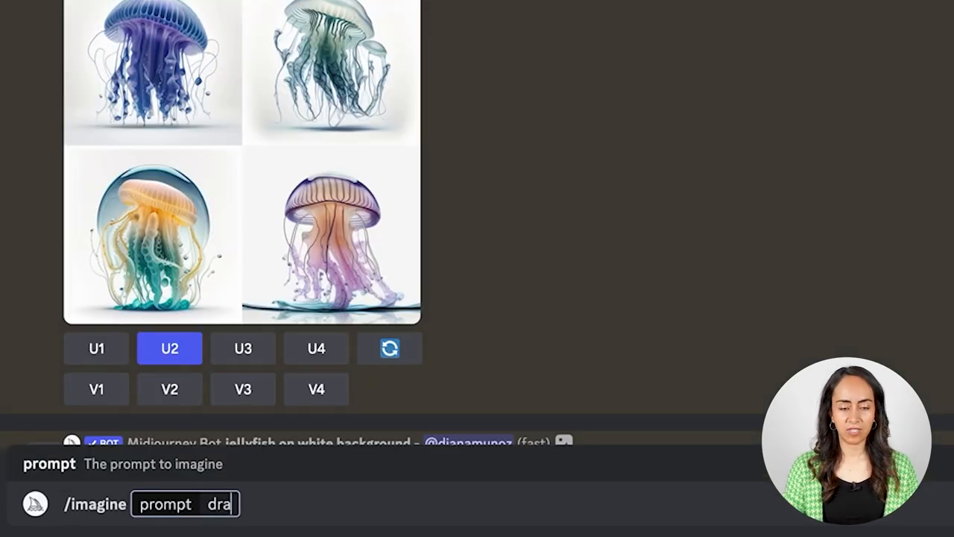
text(gon)
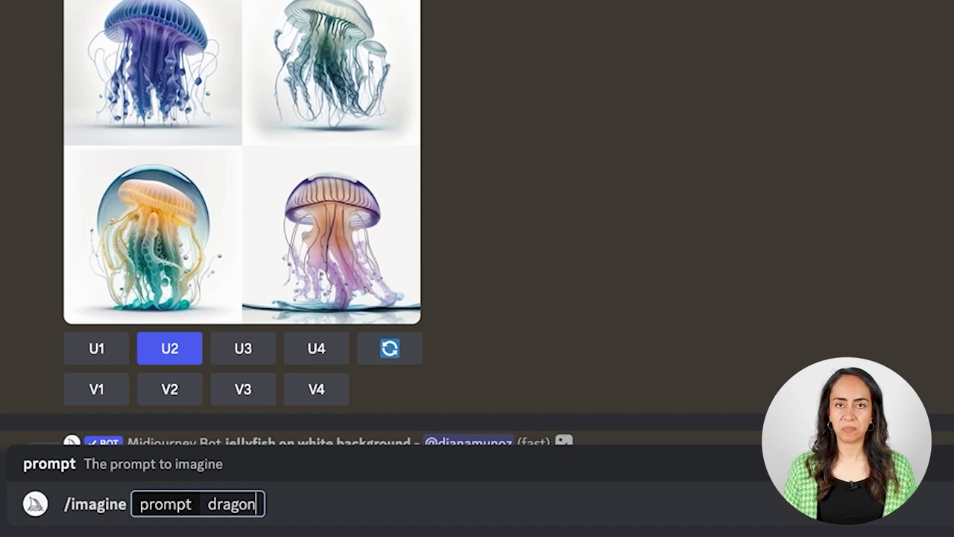
text(,)
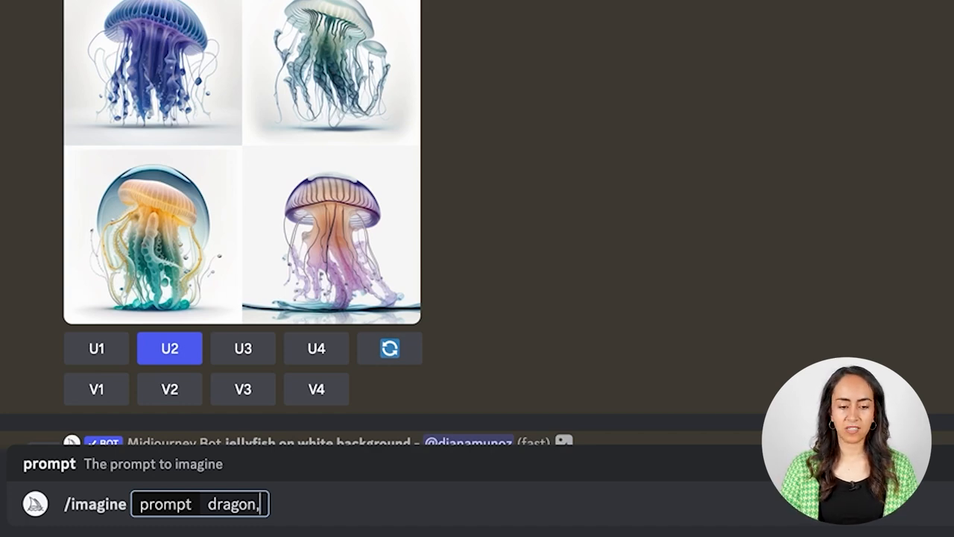
text(fly)
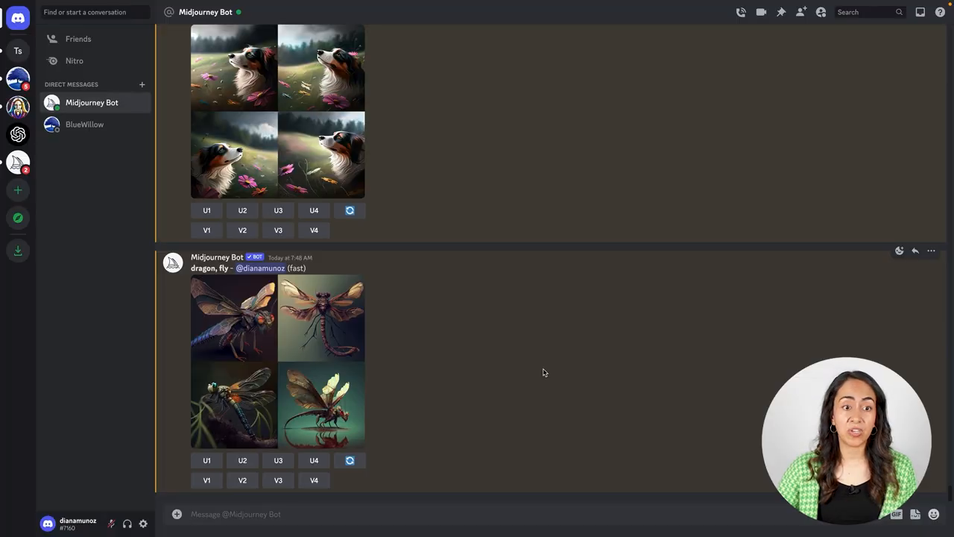
mouse_move(170, 362)
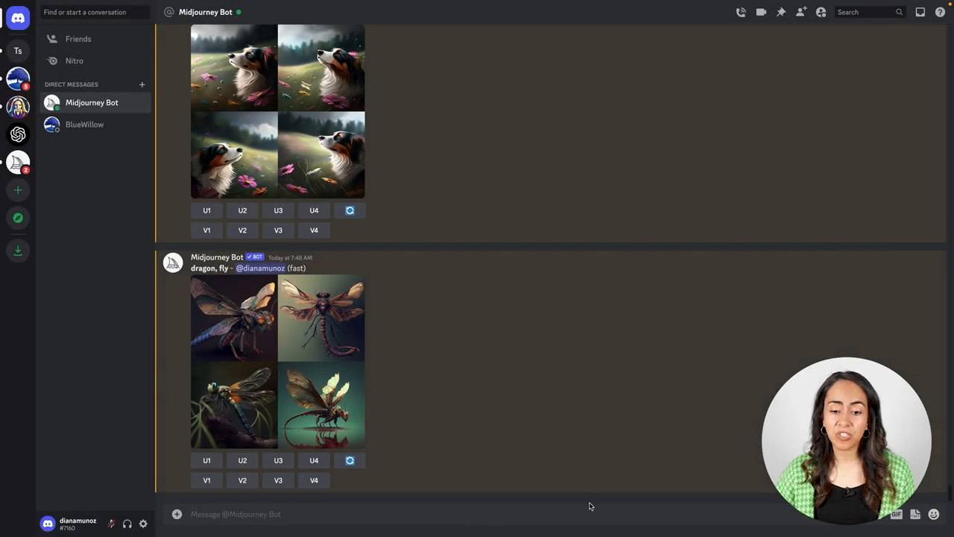
- Send an /imagine multi-prompt 'dragon:: fly' to generate winged dragons
text(/ima)
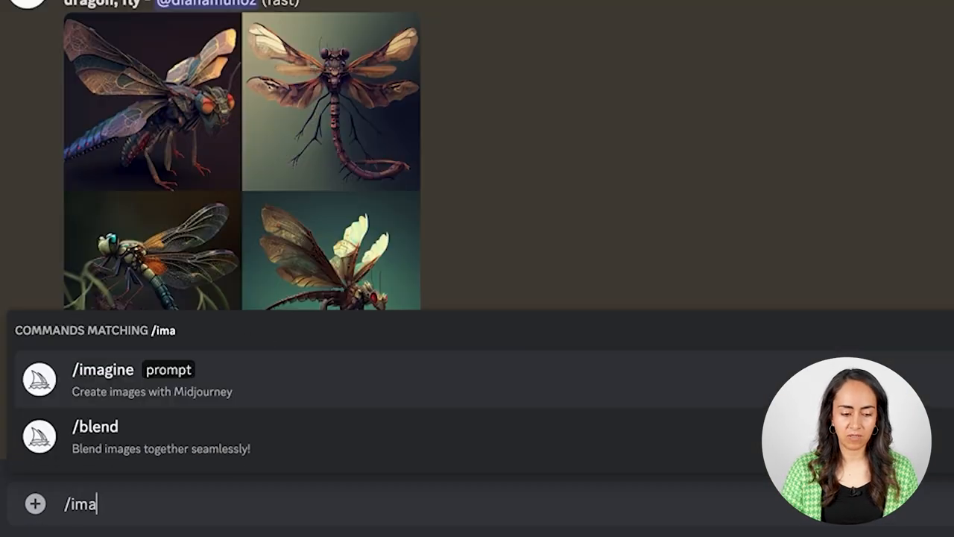
click(104, 380)
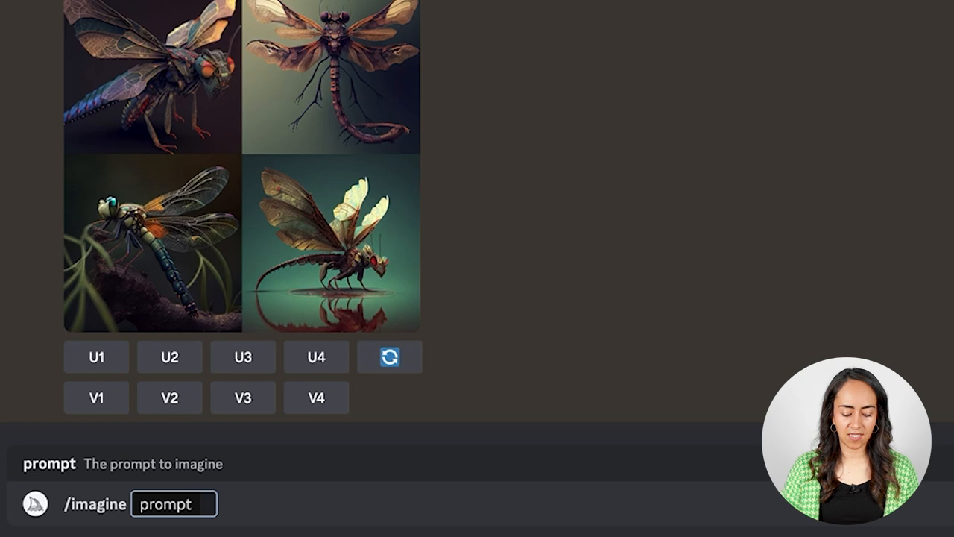
text(dragon)
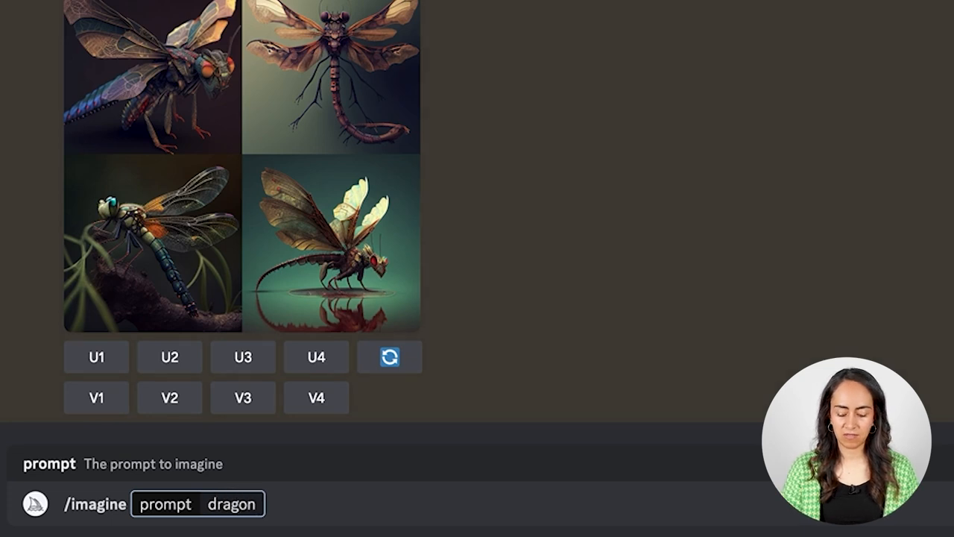
text(::)
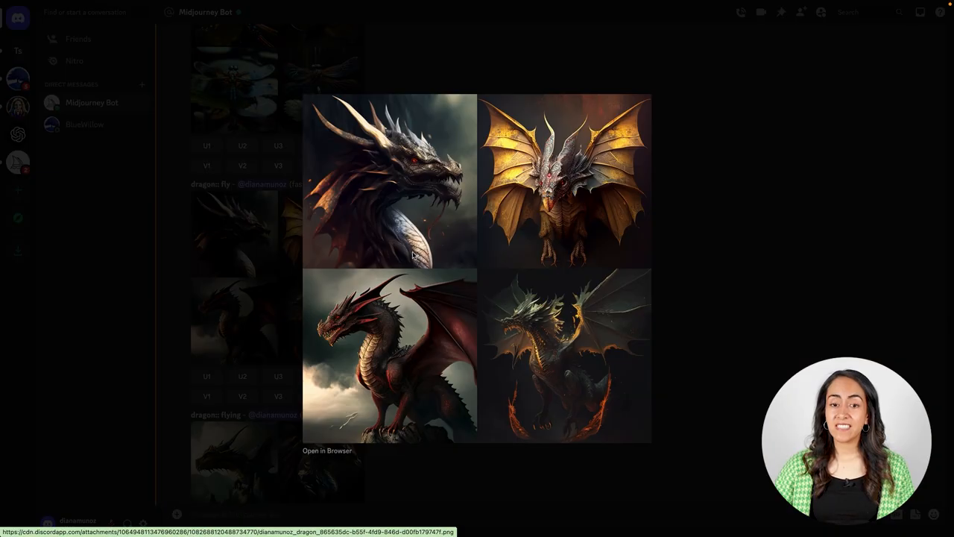
mouse_move(671, 244)
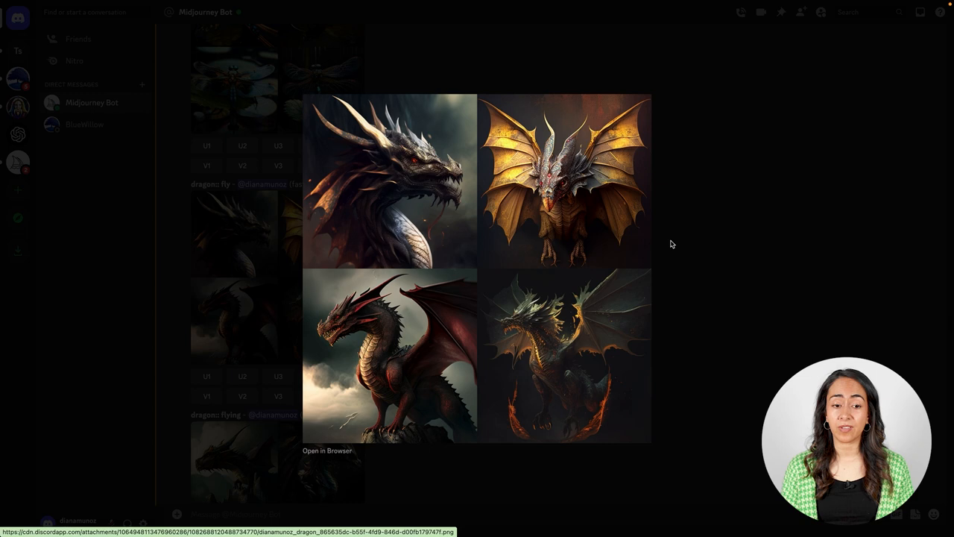
mouse_move(704, 182)
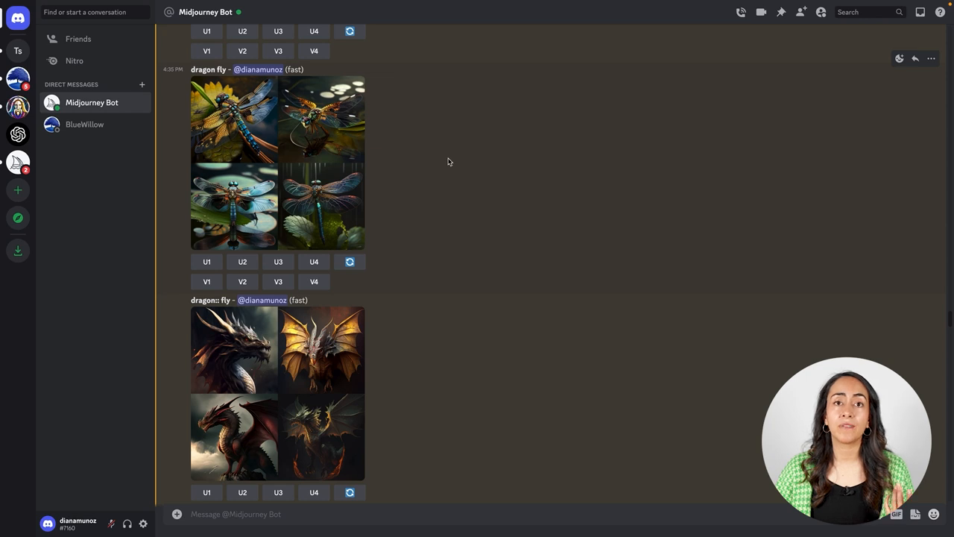
mouse_move(457, 161)
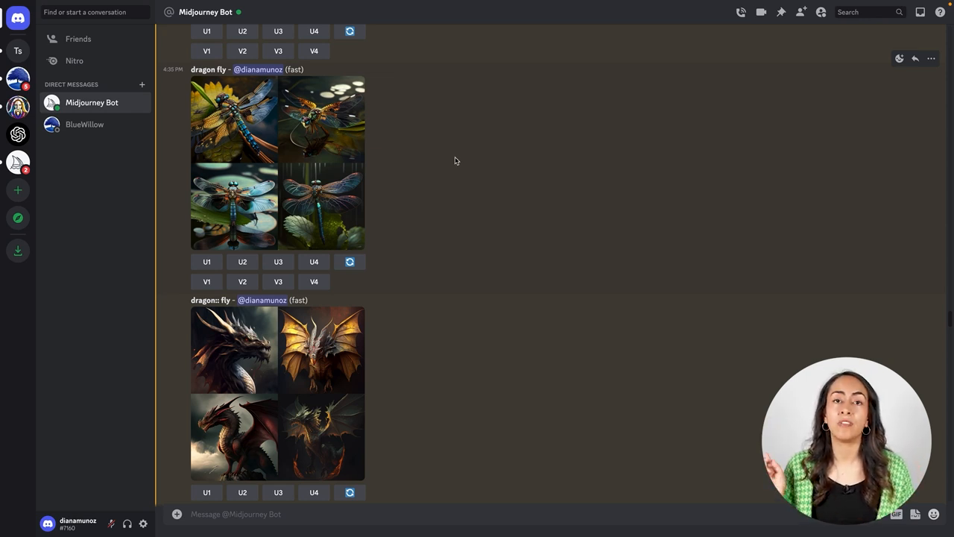
mouse_move(199, 77)
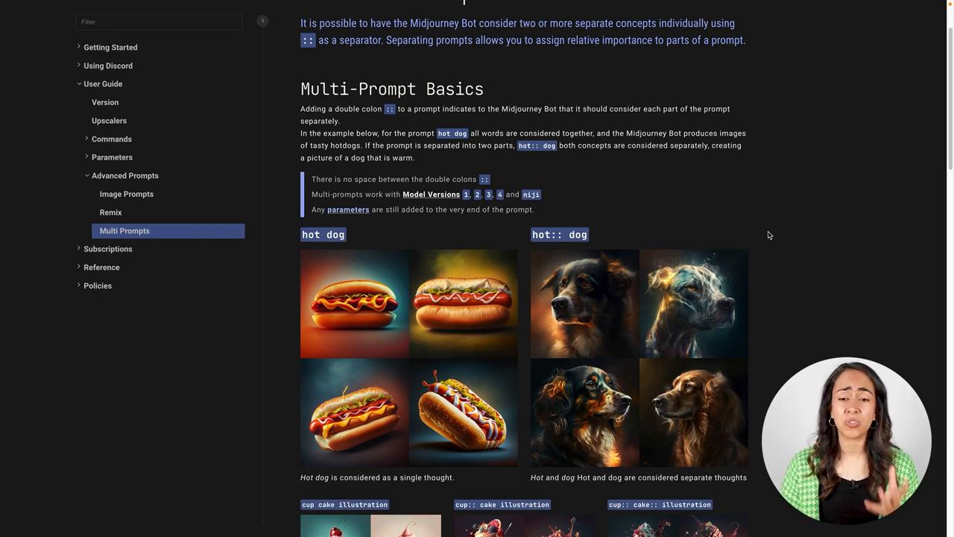
mouse_move(471, 259)
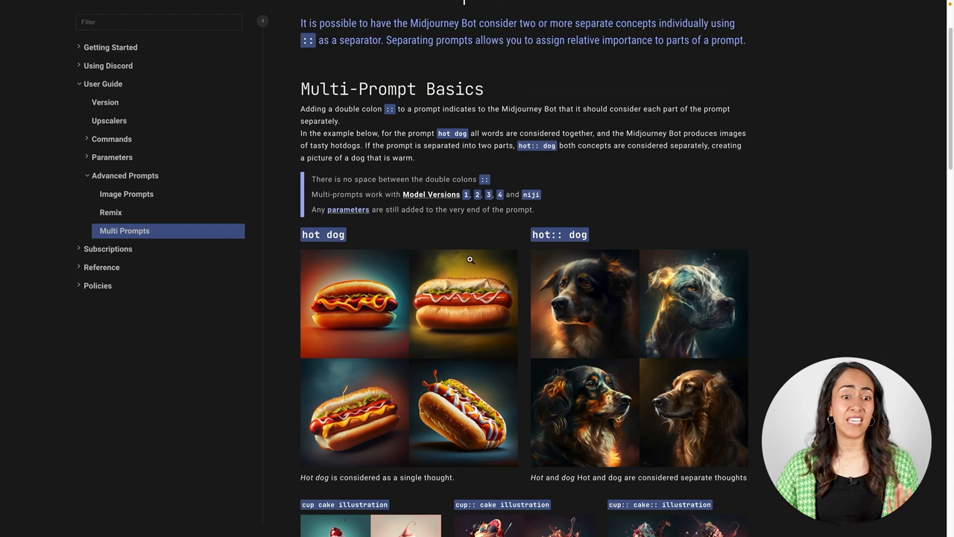
mouse_move(561, 234)
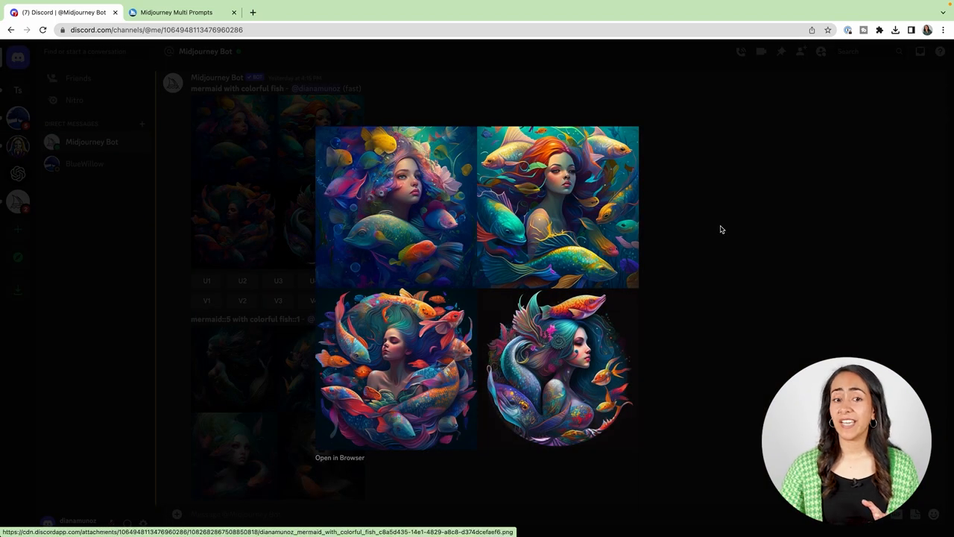
mouse_move(733, 307)
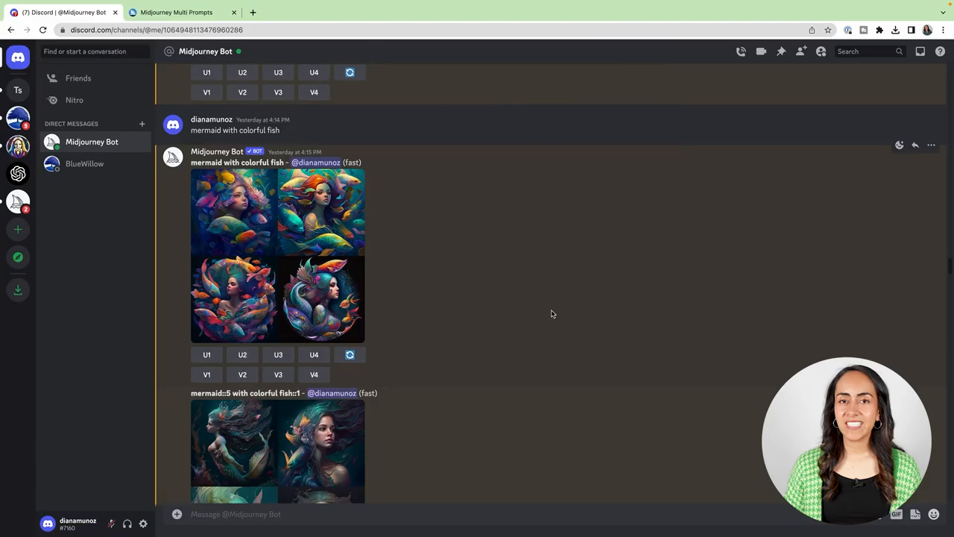
- Send the weighted multi-prompt 'mermaid::5 with colorful fish::2' via /imagine
text(/imagine prompt)
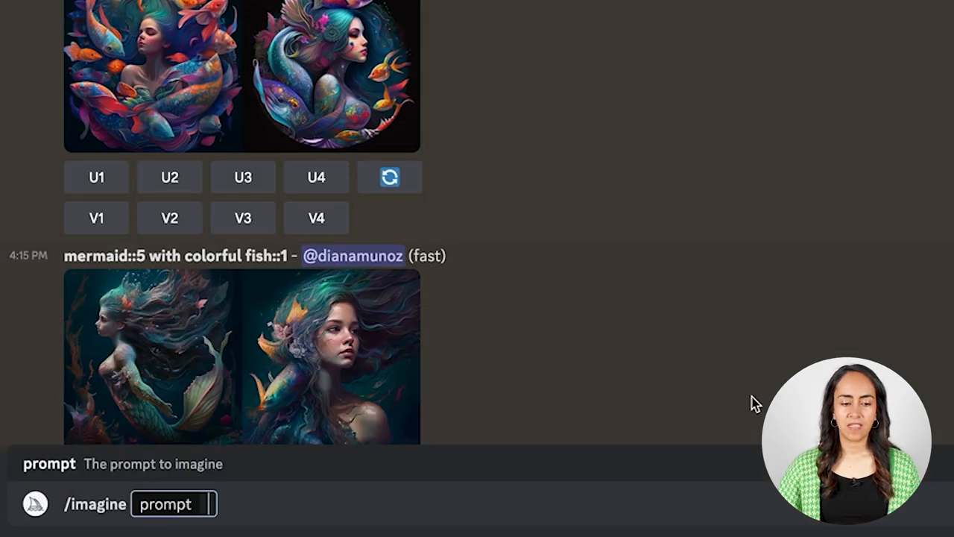
text(mermaid with colorful)
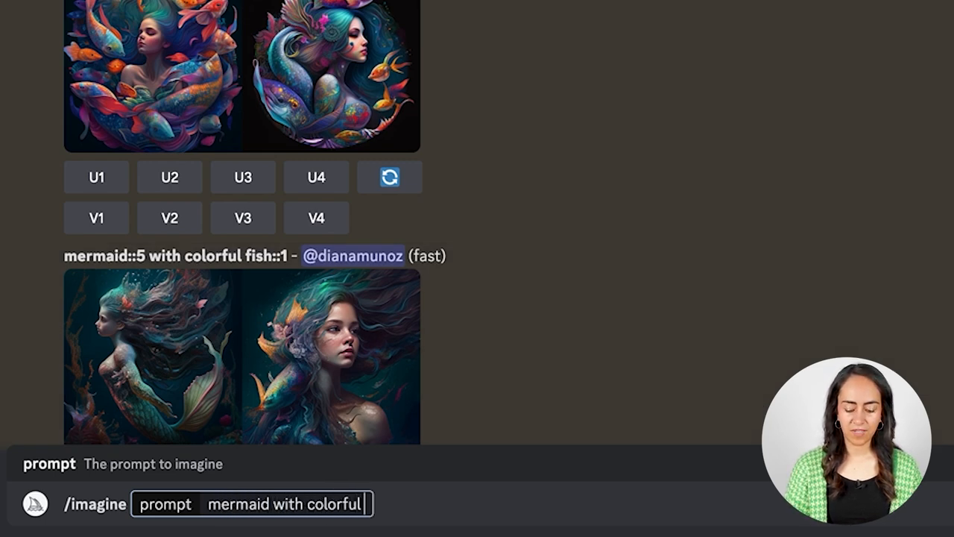
text(fish)
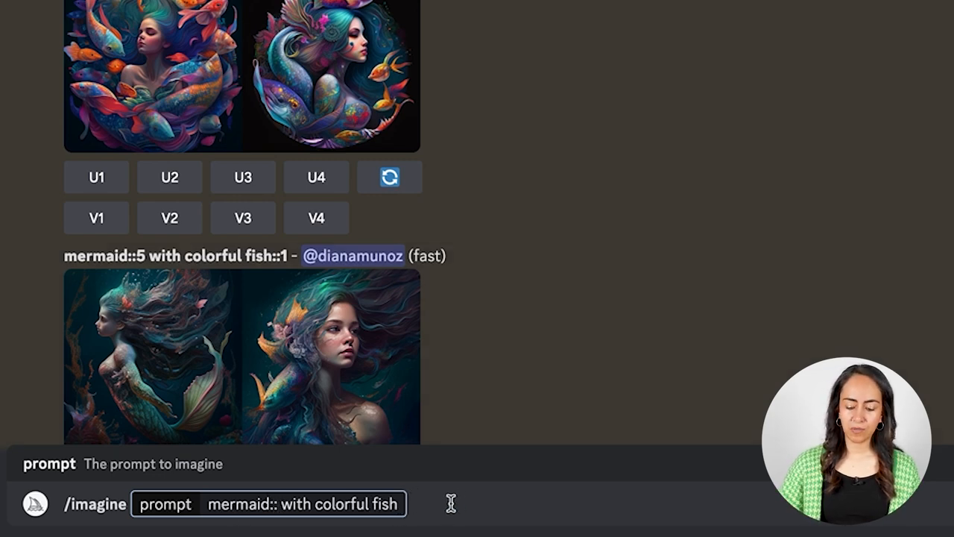
text(::)
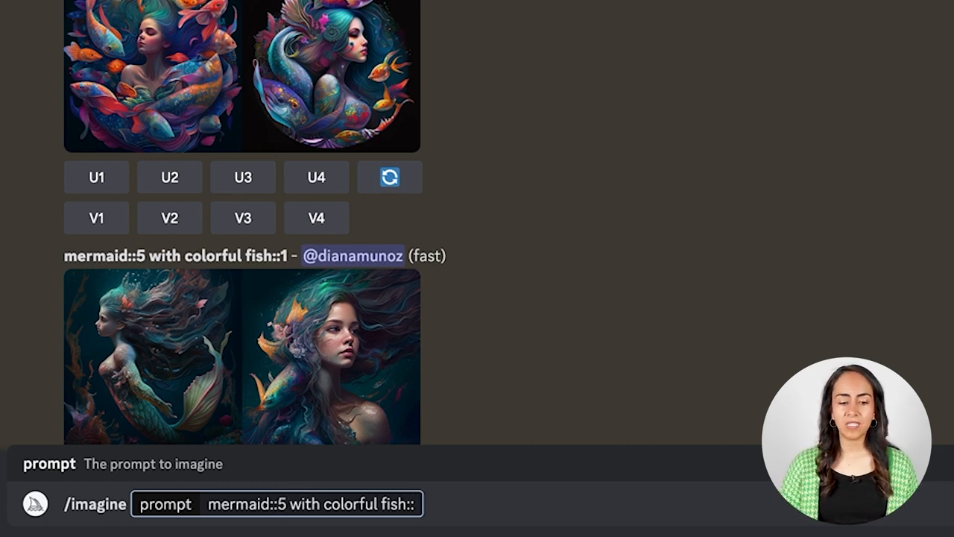
text(2)
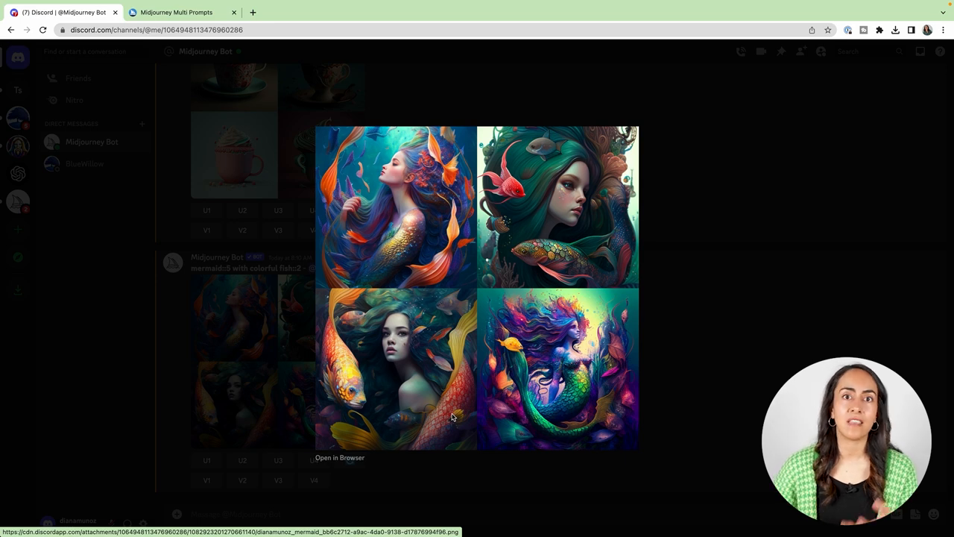
- Enlarge the finished mermaid::5 with colorful fish::2 image grid to review it
click(402, 209)
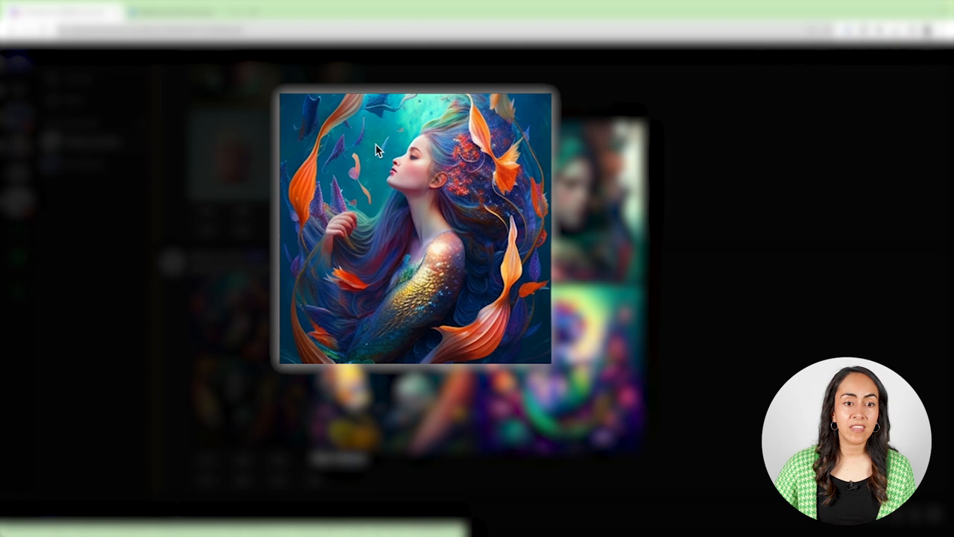
mouse_move(432, 134)
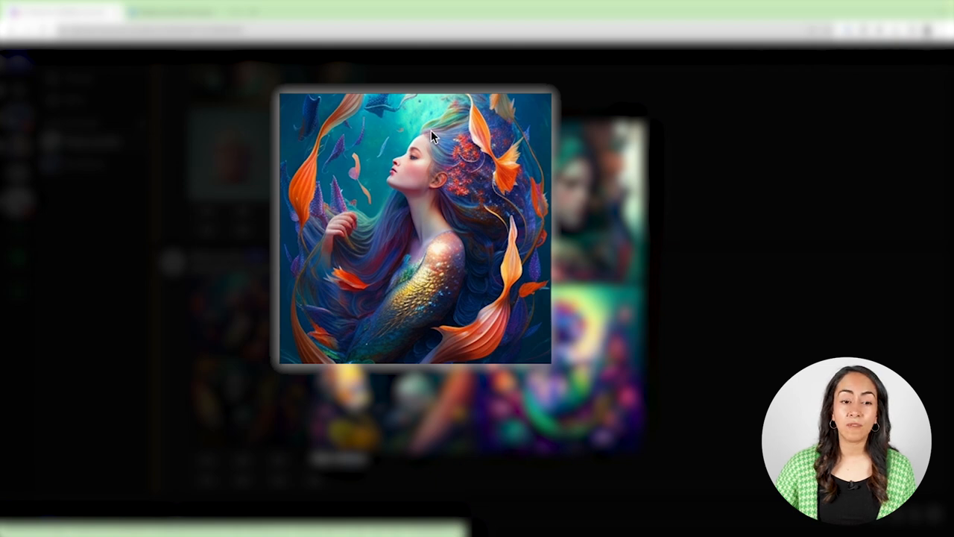
mouse_move(434, 285)
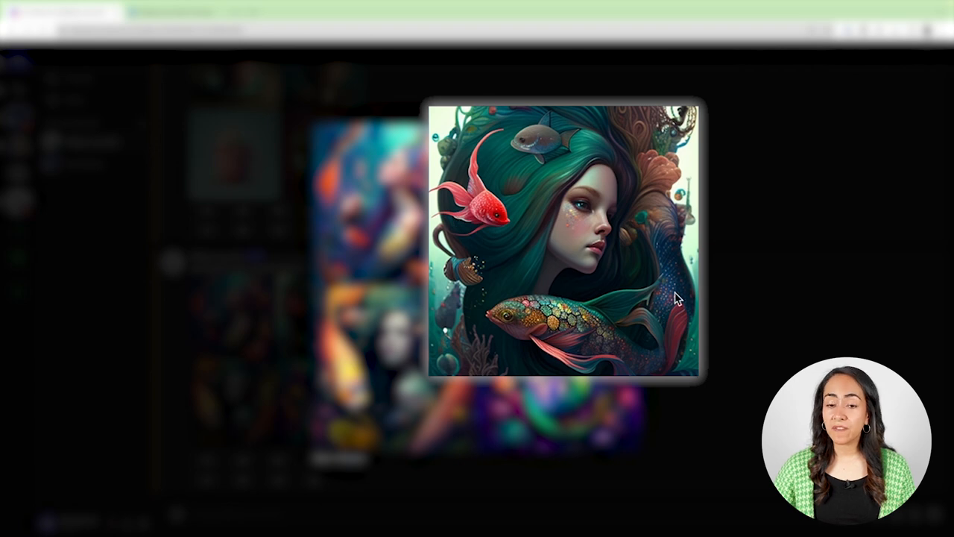
mouse_move(681, 343)
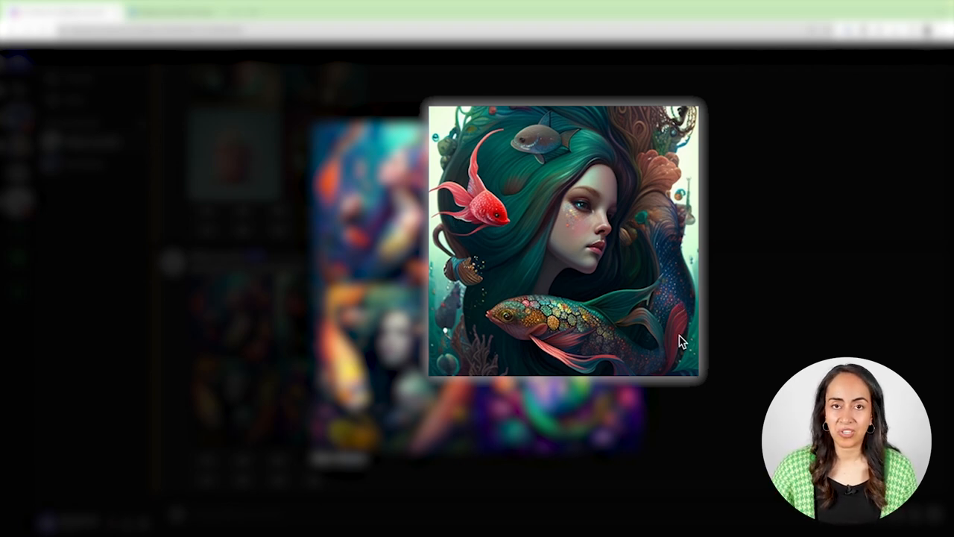
mouse_move(623, 322)
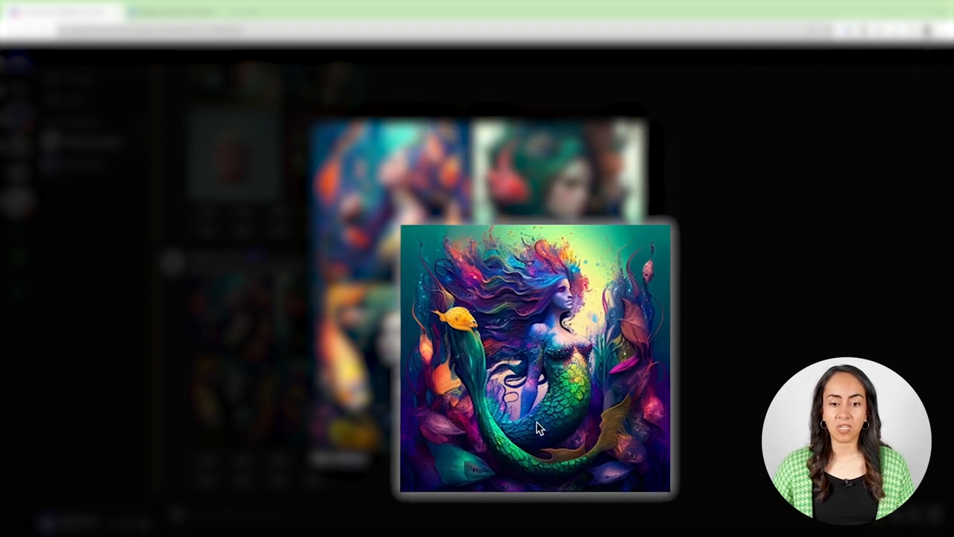
mouse_move(613, 282)
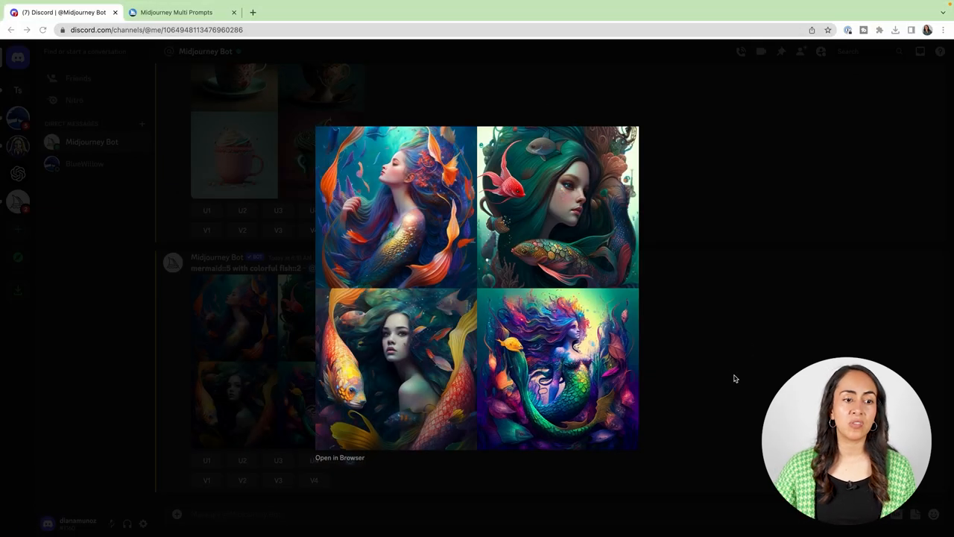
mouse_move(635, 417)
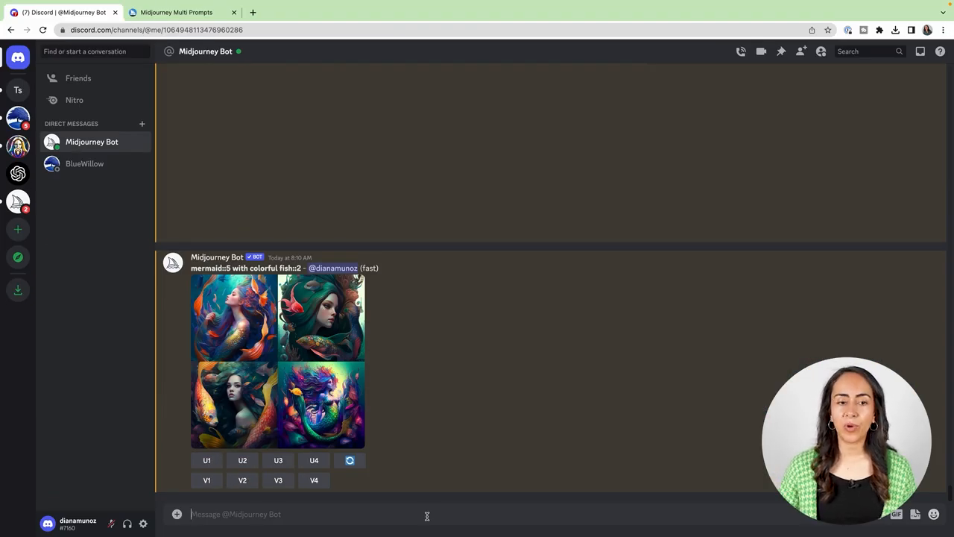
- Send the weighted prompt 'mermaid::3 with colorful fish::2' and scroll to the queued job
text(/imagine prompt)
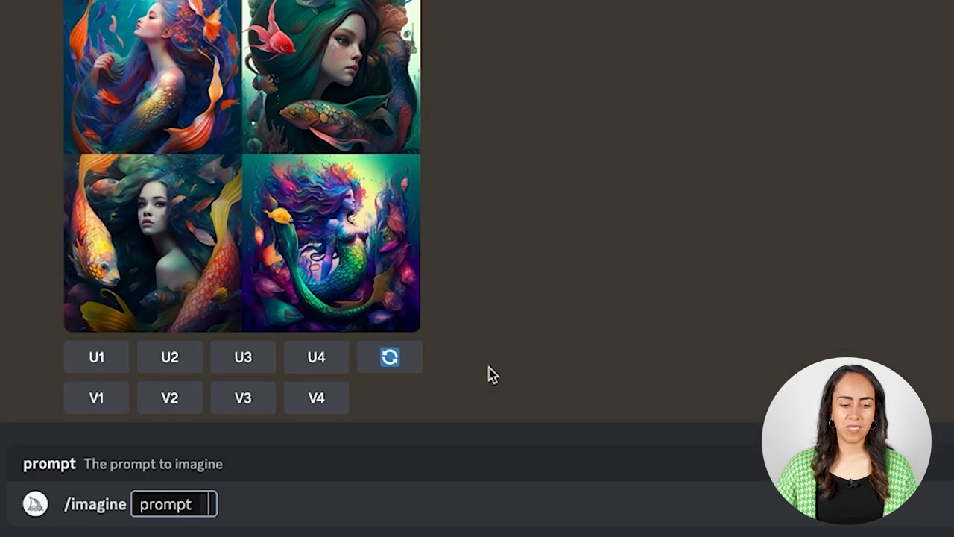
text(mermaid::3 with colorful fish::2)
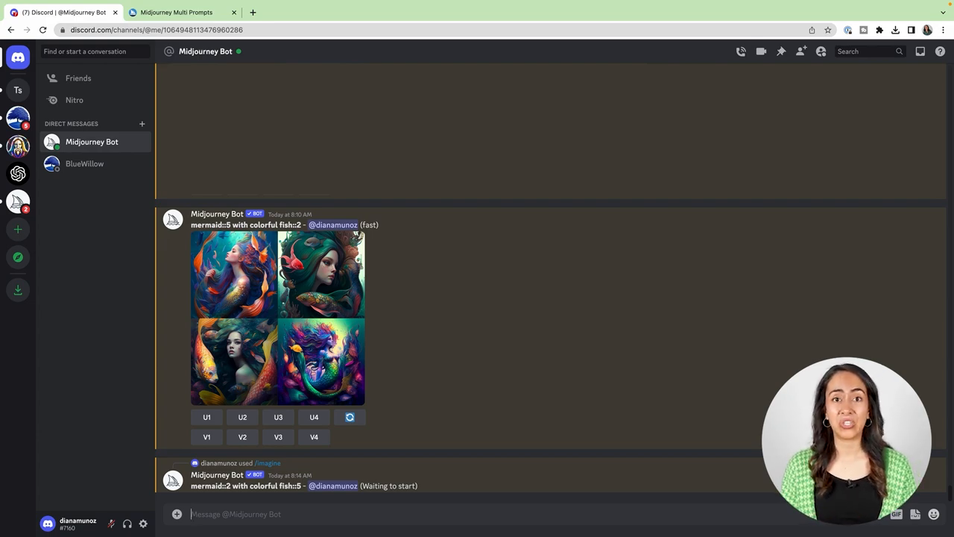
scroll(down, 3)
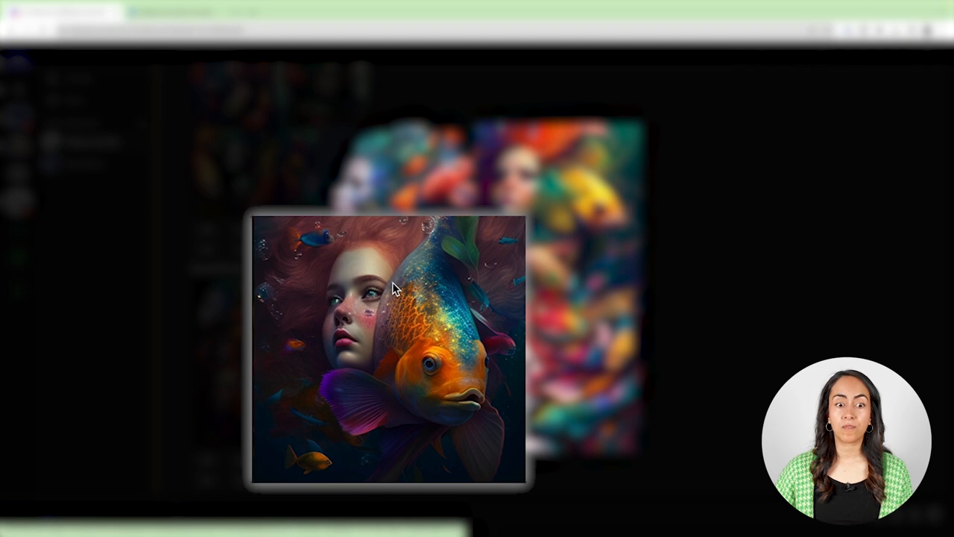
mouse_move(427, 291)
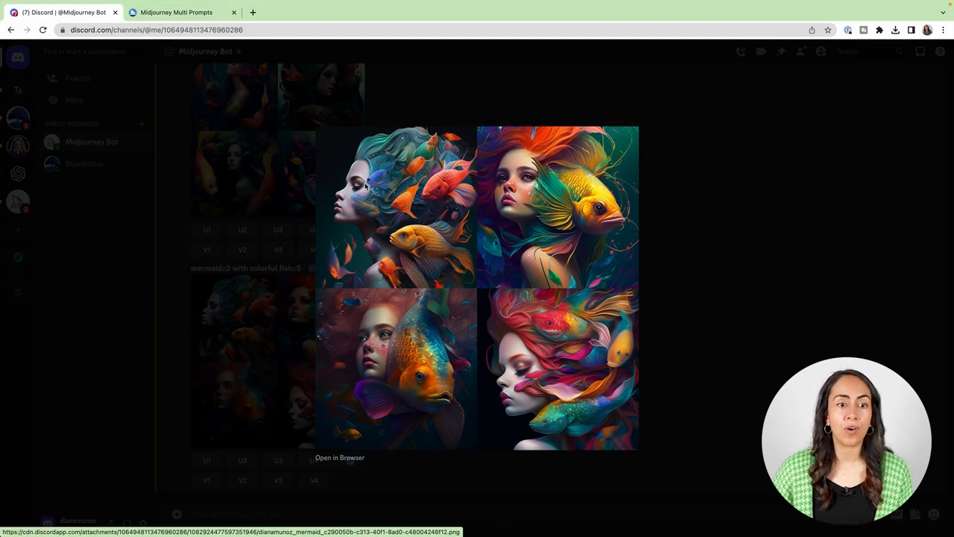
mouse_move(574, 297)
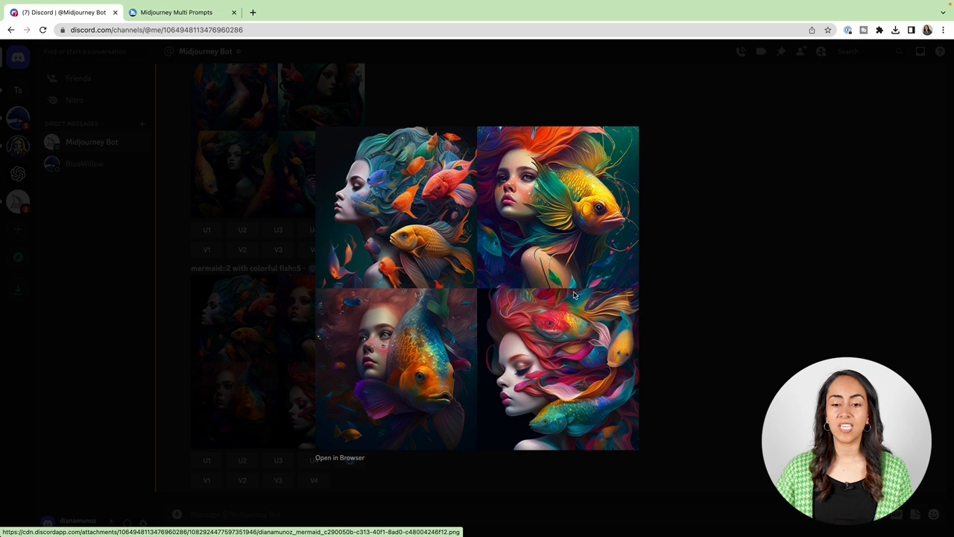
mouse_move(638, 402)
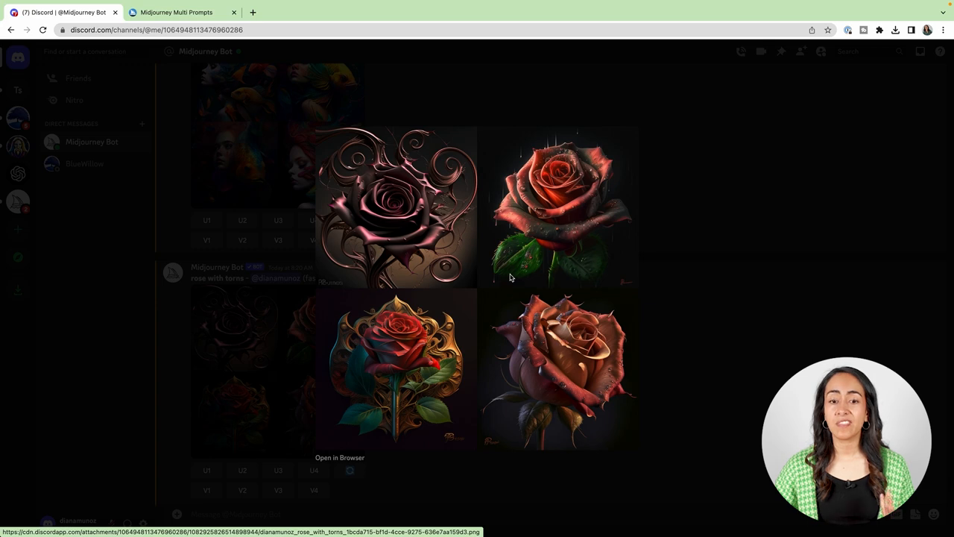
mouse_move(516, 252)
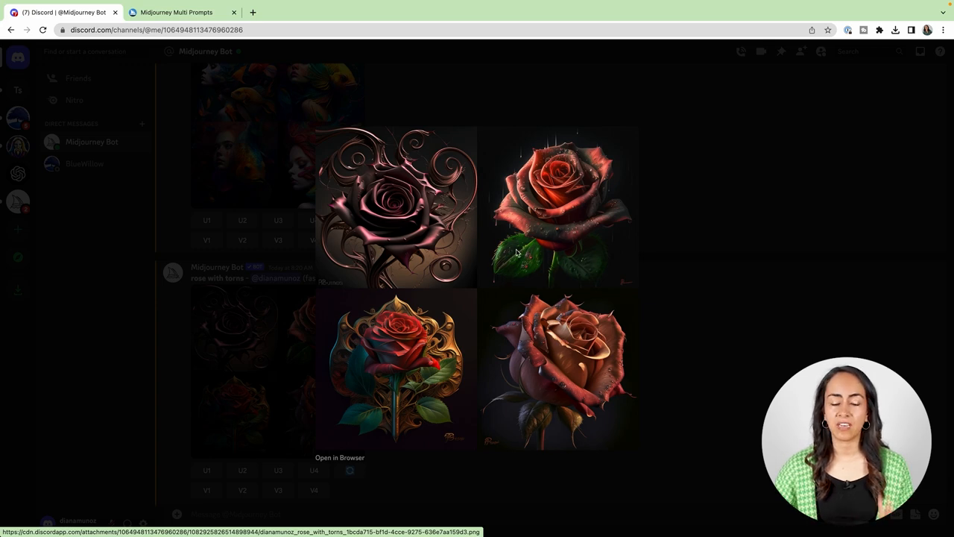
mouse_move(646, 229)
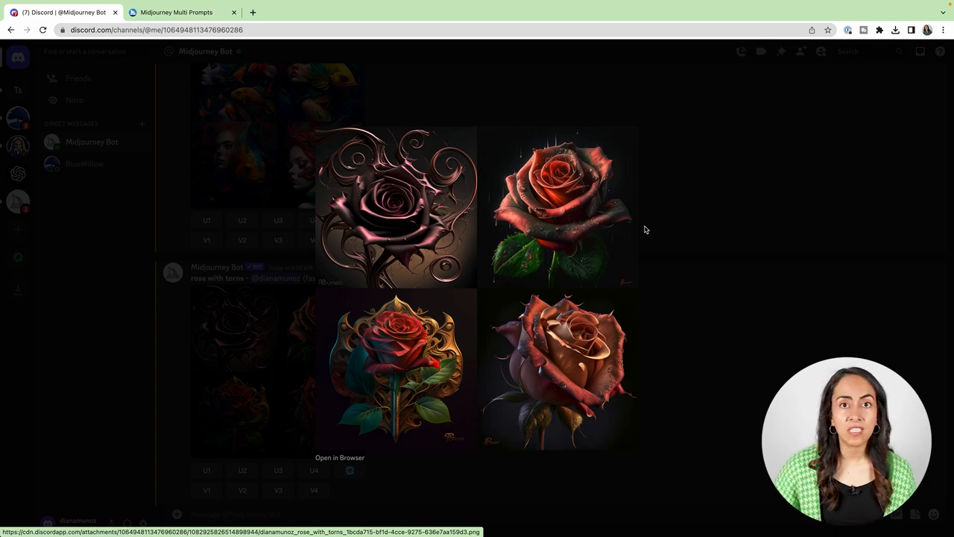
mouse_move(754, 313)
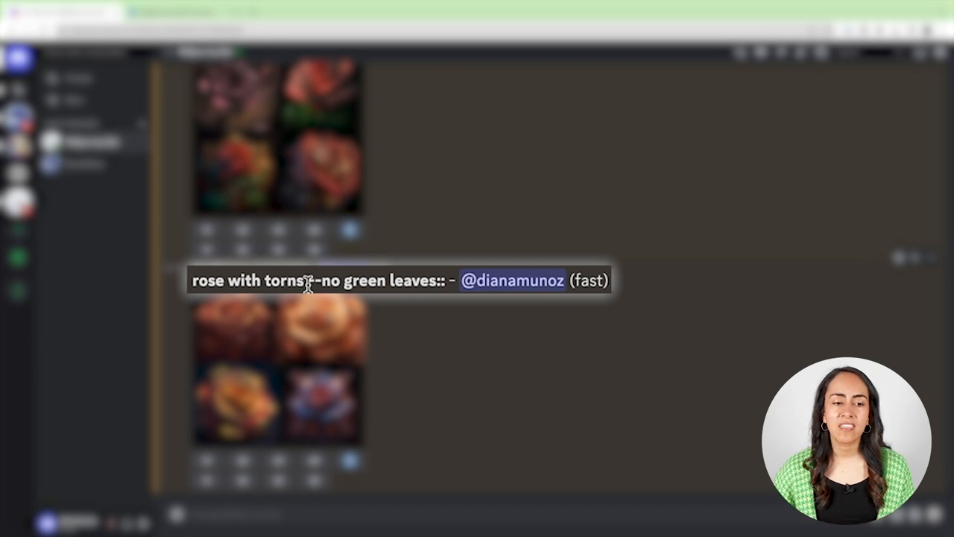
- Highlight the --no parameter in the 'rose with torns --no green leaves' prompt
double_click(321, 281)
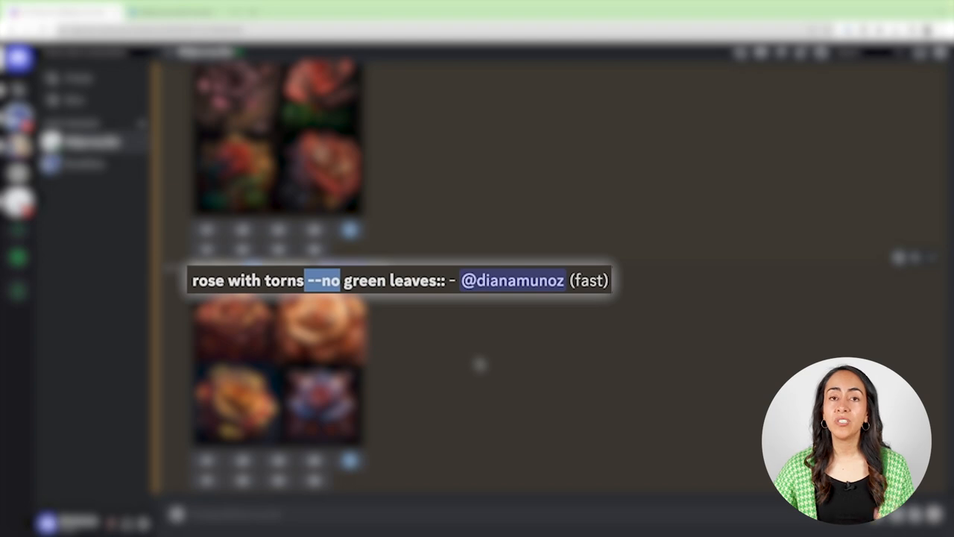
mouse_move(464, 343)
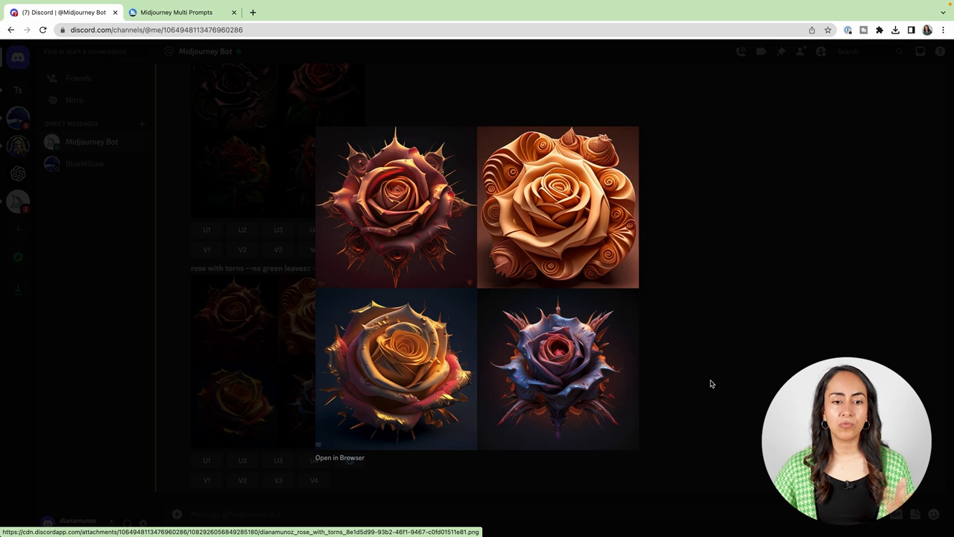
mouse_move(668, 400)
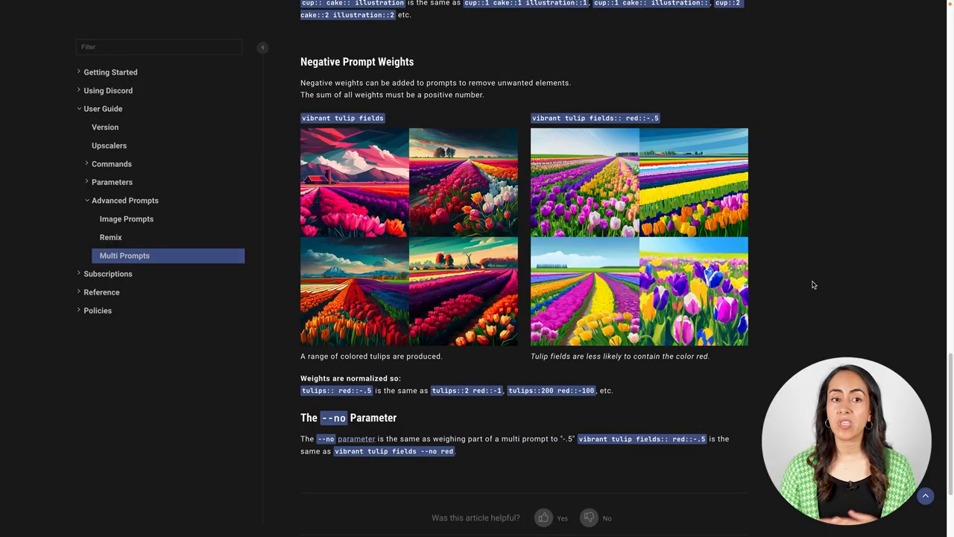
- Highlight the red::-.5 negative weight in the docs' tulip example prompt
double_click(334, 417)
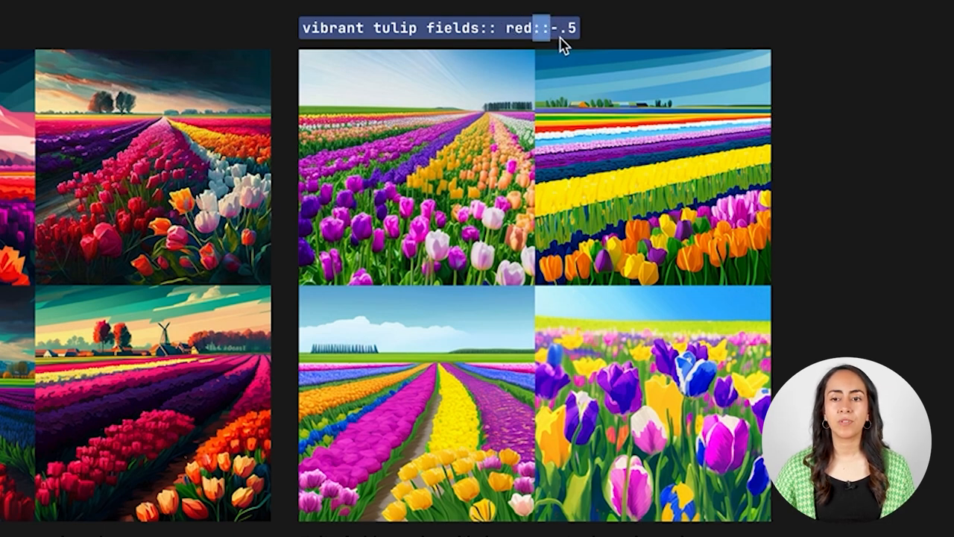
mouse_move(629, 3)
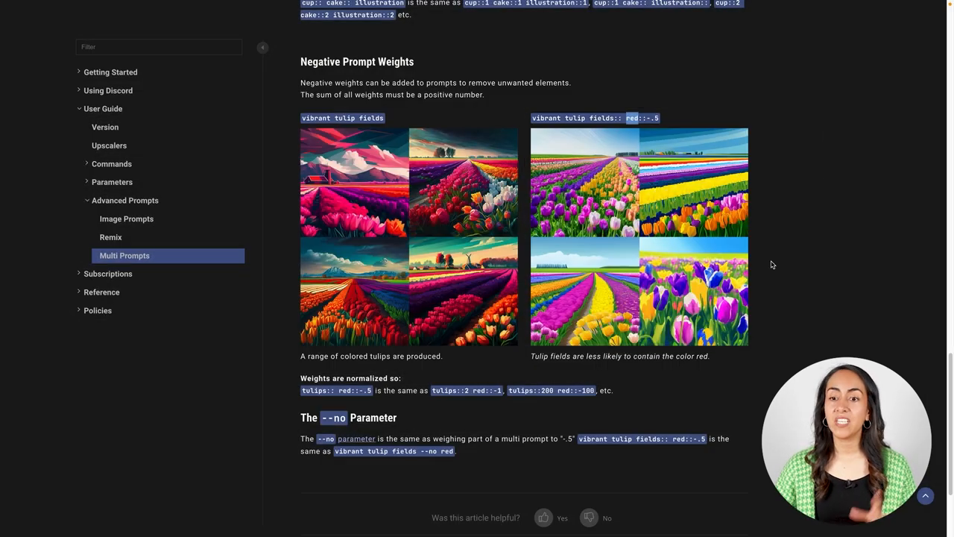
mouse_move(756, 179)
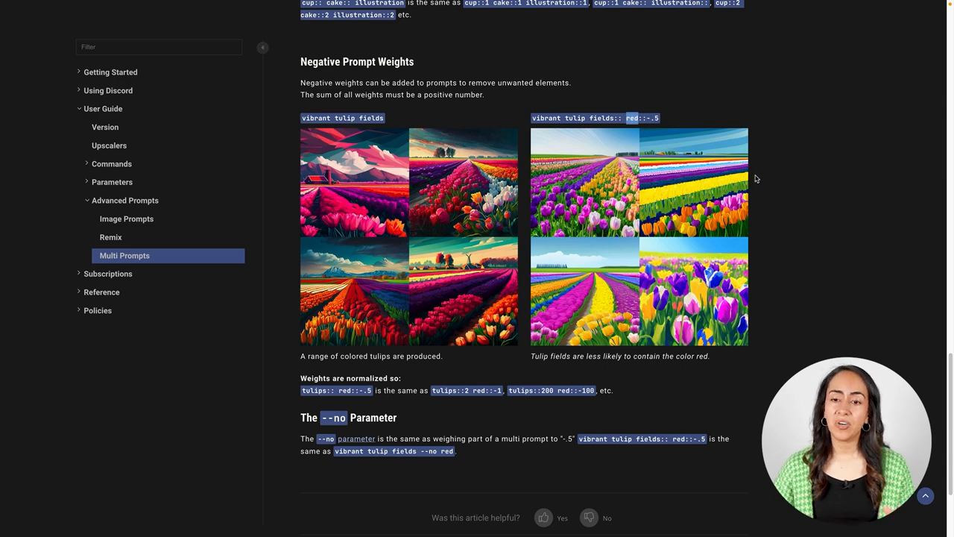
mouse_move(677, 158)
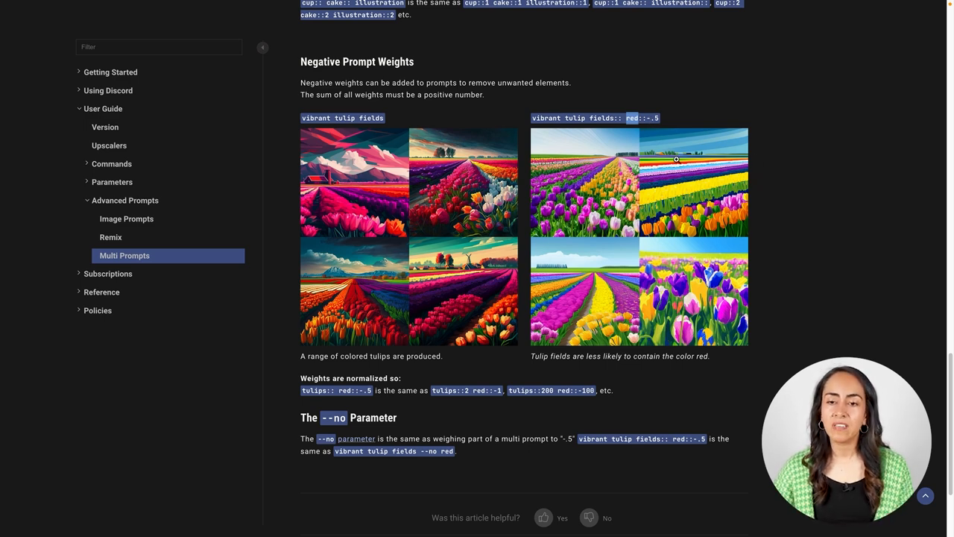
mouse_move(793, 304)
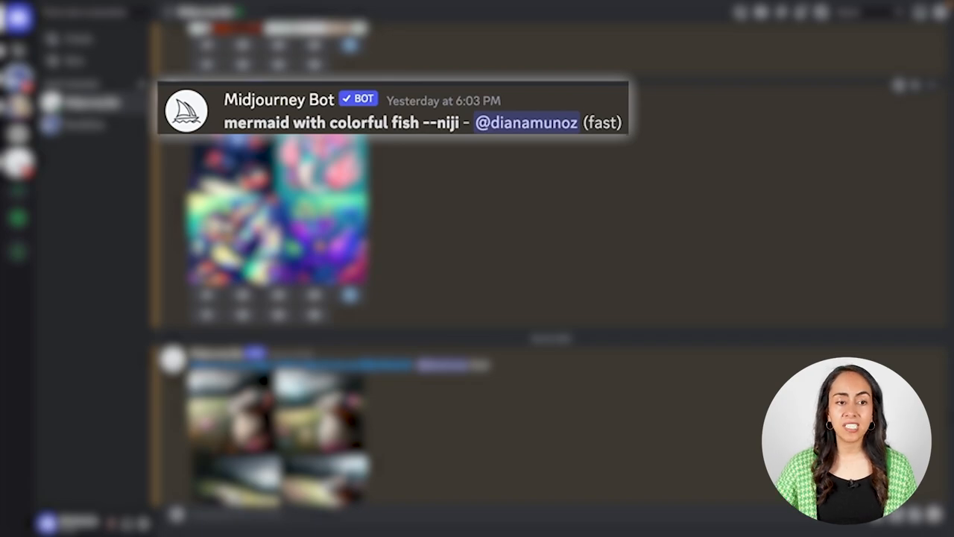
- Enlarge the four-image grid from the 'mermaid with colorful fish --niji' result
click(269, 216)
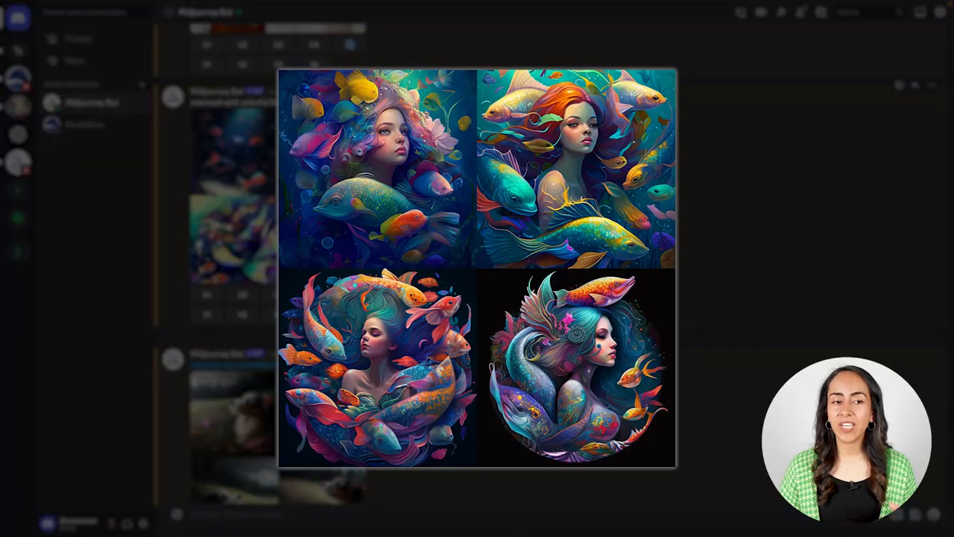